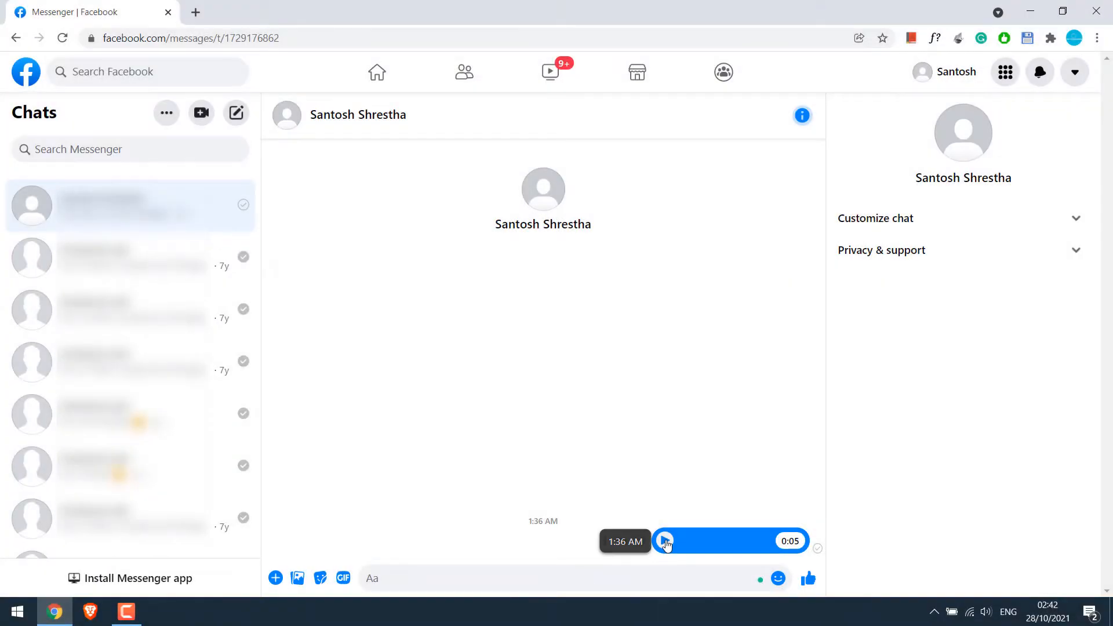
- Play the five-second voice clip, then leave the chat for a blank loading page
{"action": "left_click", "coordinate": [666, 540]}
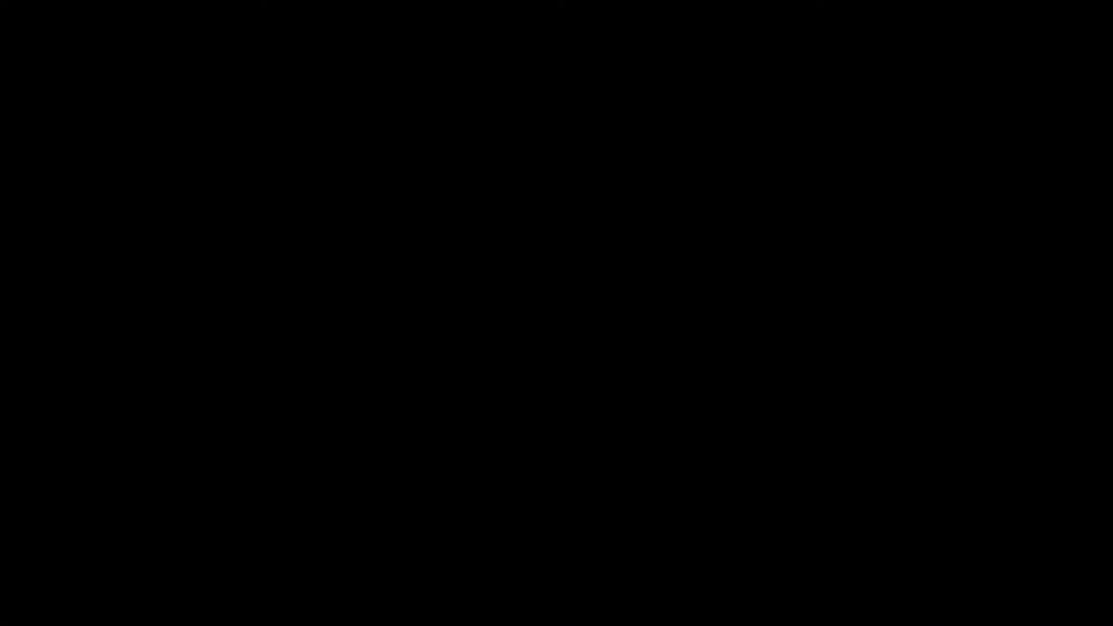
{"action": "left_click", "coordinate": [556, 313]}
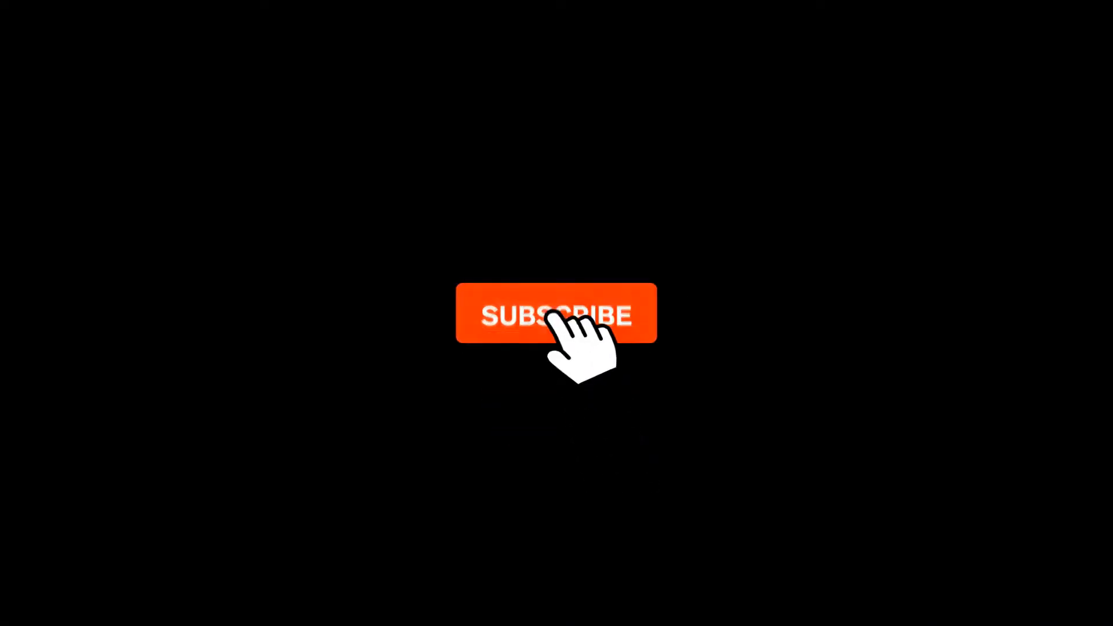
{"action": "left_click", "coordinate": [556, 314]}
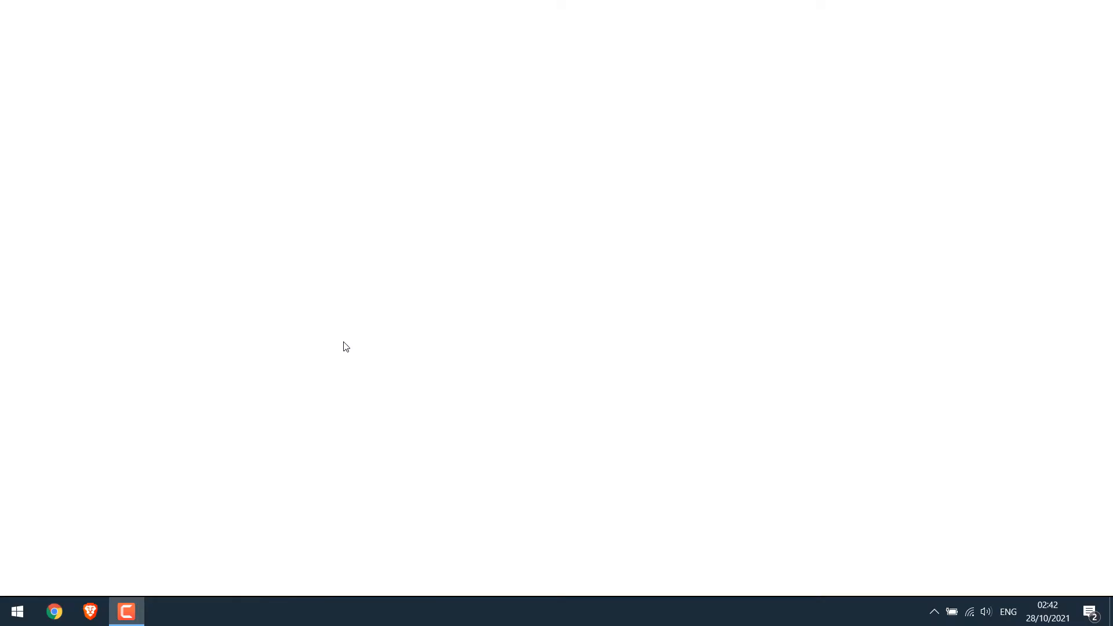
- Log back into Facebook and reopen the Messenger chat with the 0:05 voice clip
{"action": "left_click", "coordinate": [54, 611]}
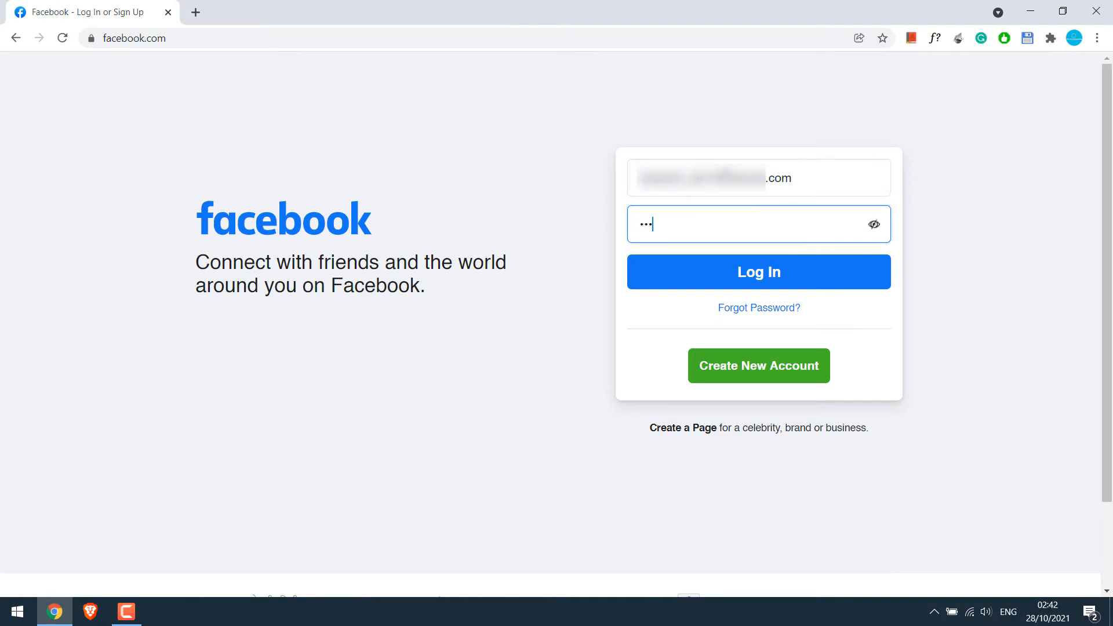
{"action": "left_click", "coordinate": [758, 271]}
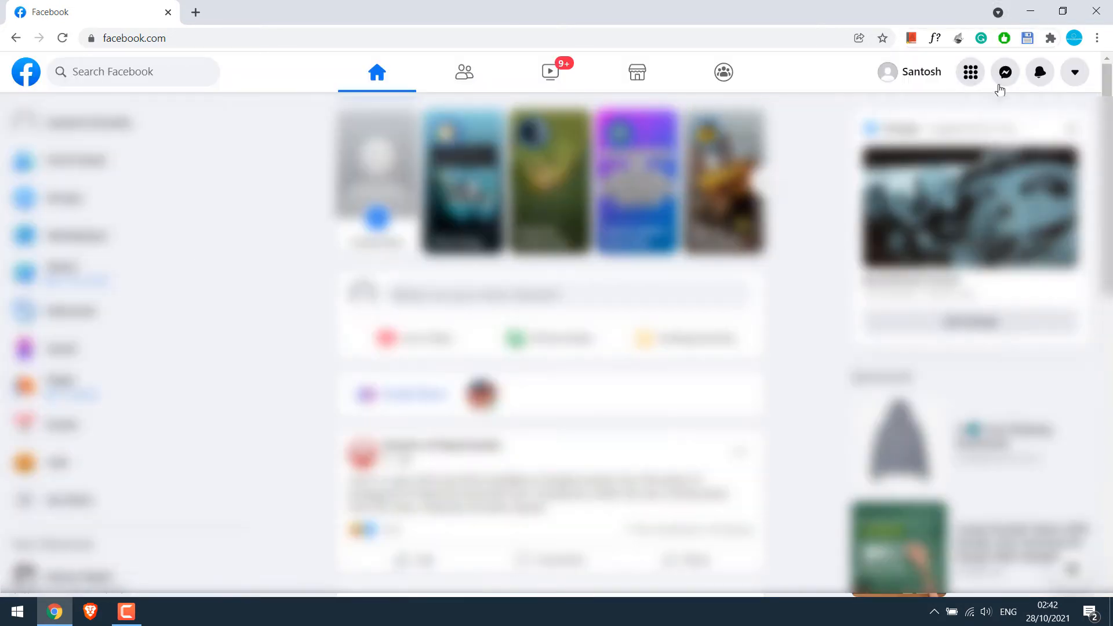
{"action": "left_click", "coordinate": [1005, 72]}
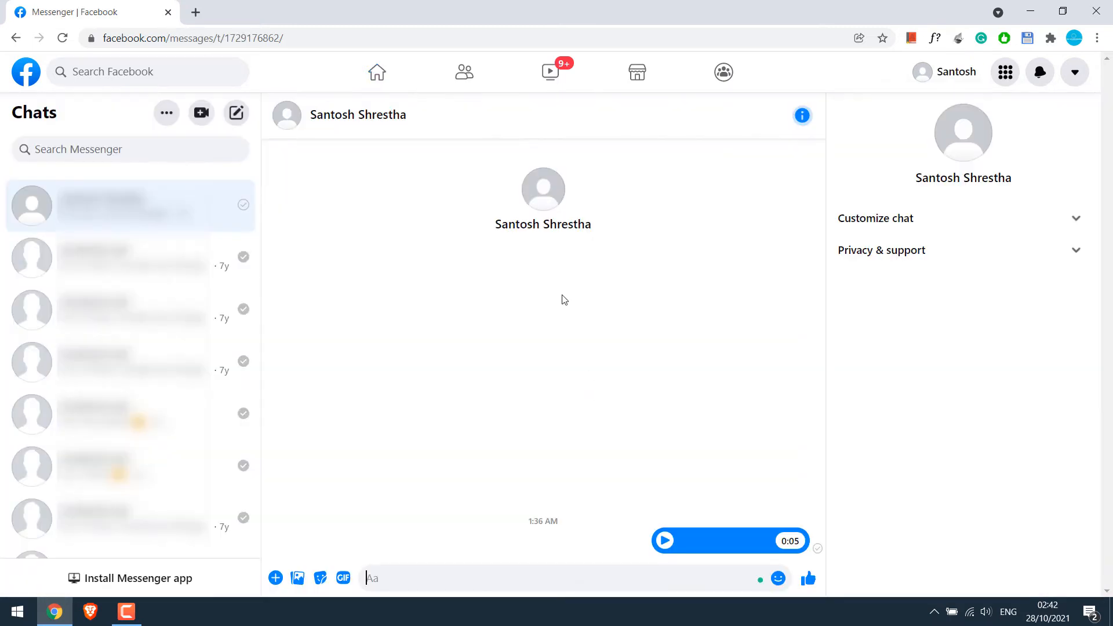
{"action": "mouse_move", "coordinate": [535, 355]}
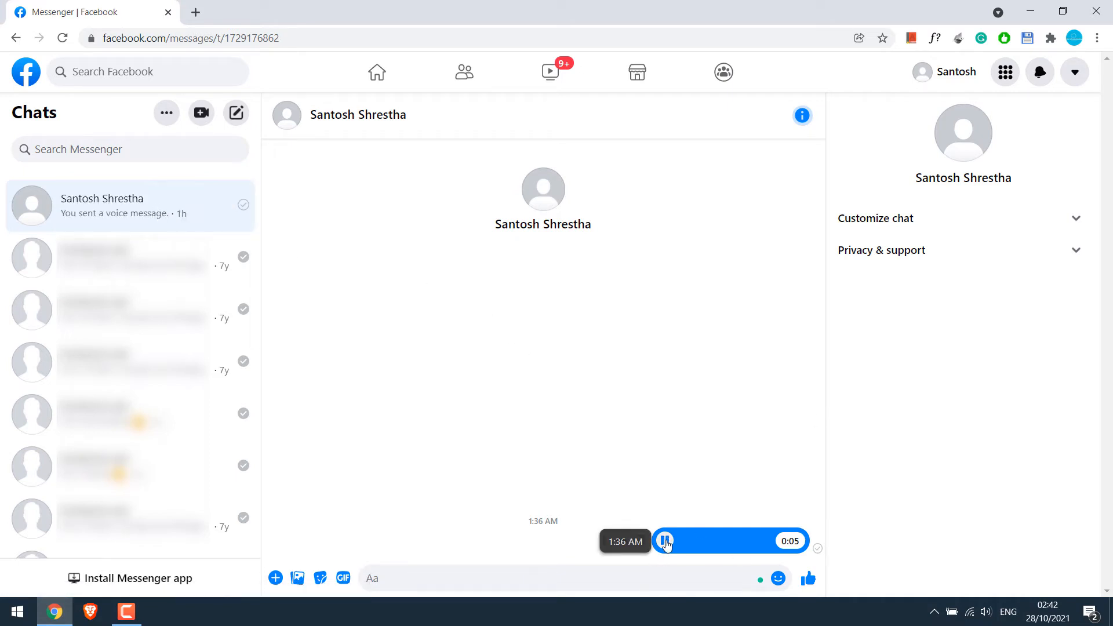
{"action": "left_click", "coordinate": [664, 540]}
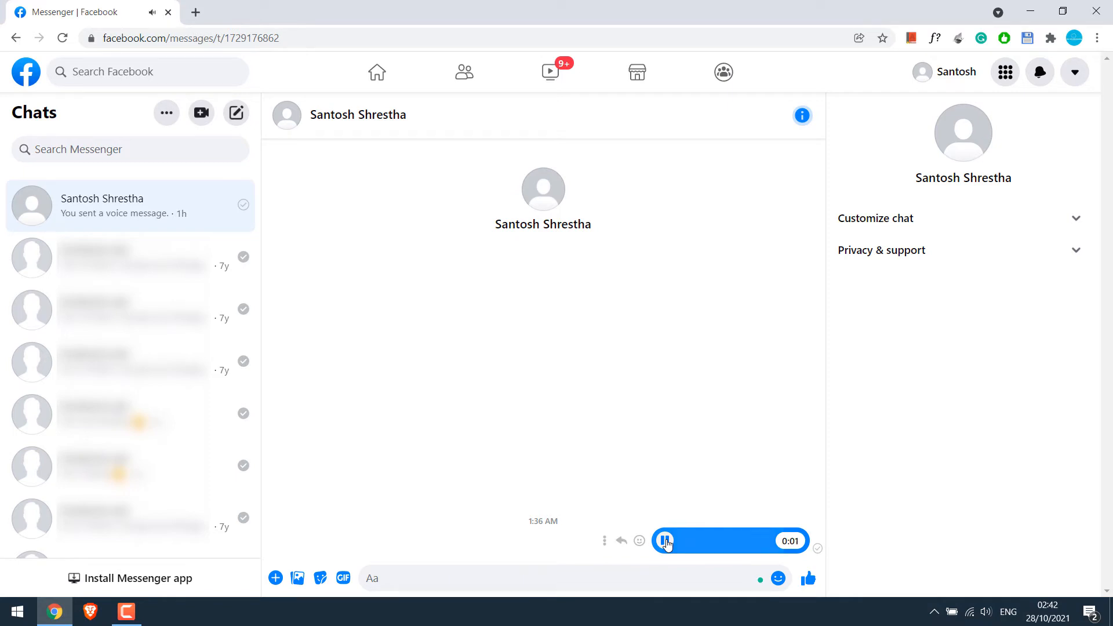
{"action": "left_click", "coordinate": [664, 541]}
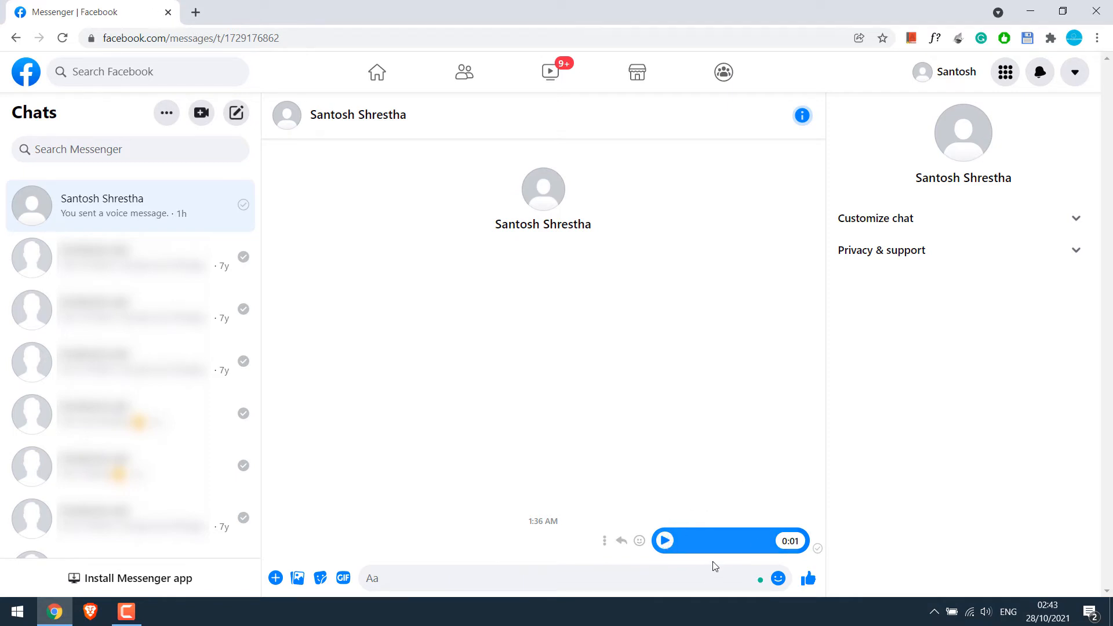
- Inspect the Messenger page and show DevTools' Network request log
{"action": "right_click", "coordinate": [714, 566]}
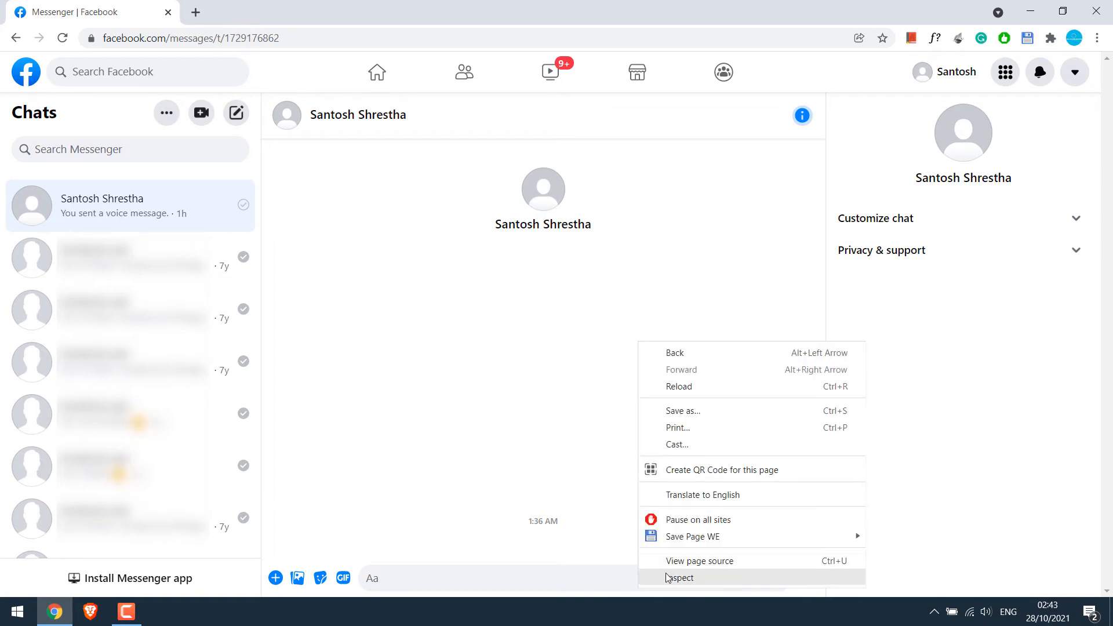
{"action": "left_click", "coordinate": [680, 577]}
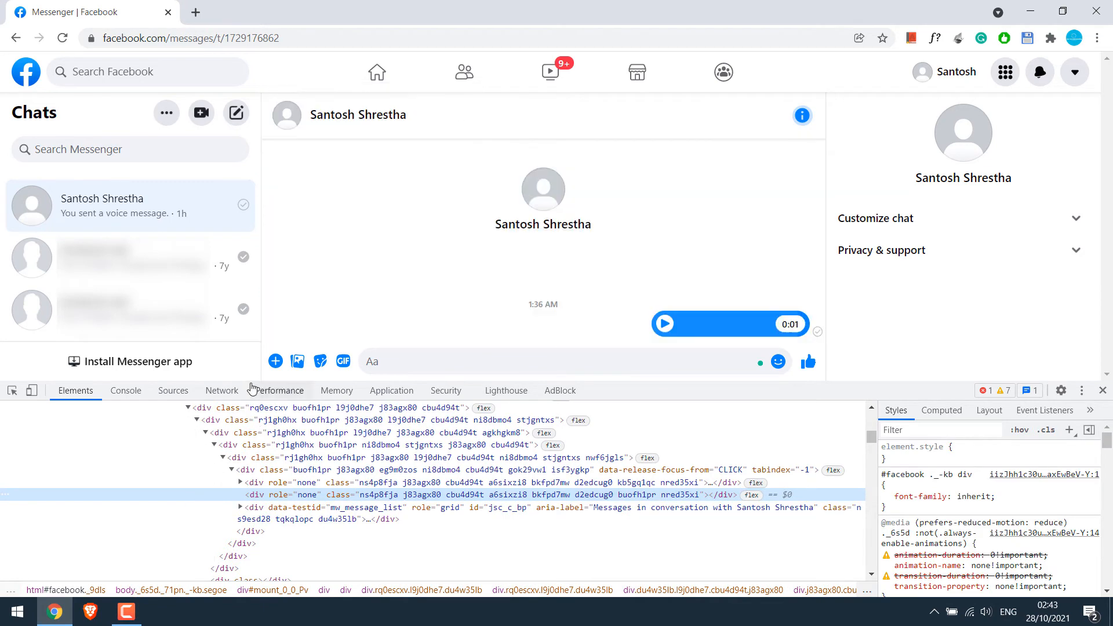
{"action": "left_click", "coordinate": [221, 390]}
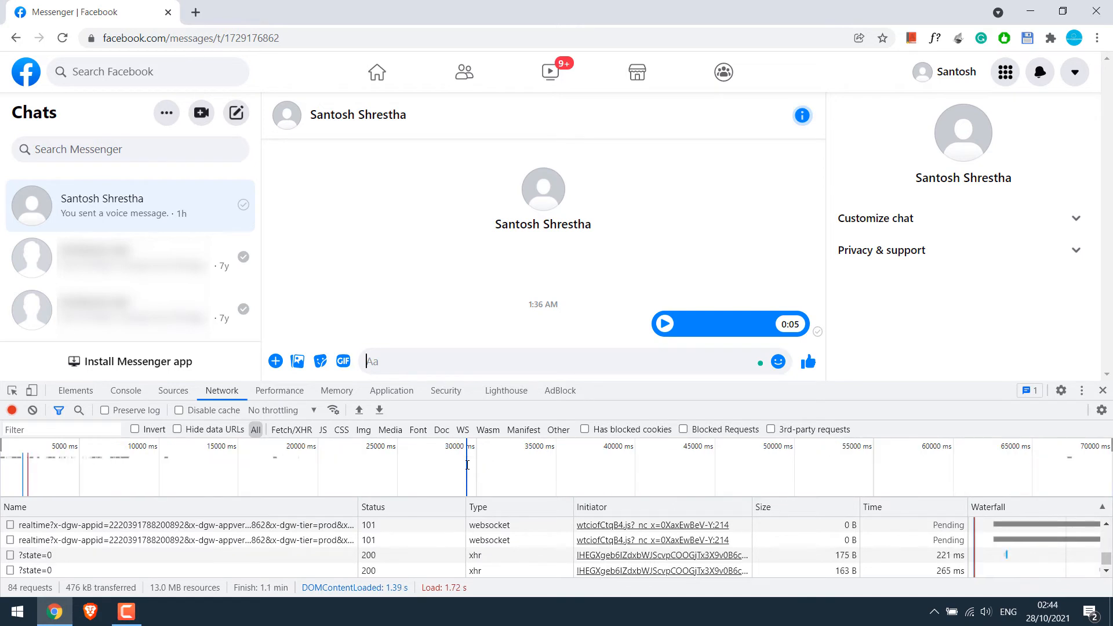
{"action": "mouse_move", "coordinate": [666, 332]}
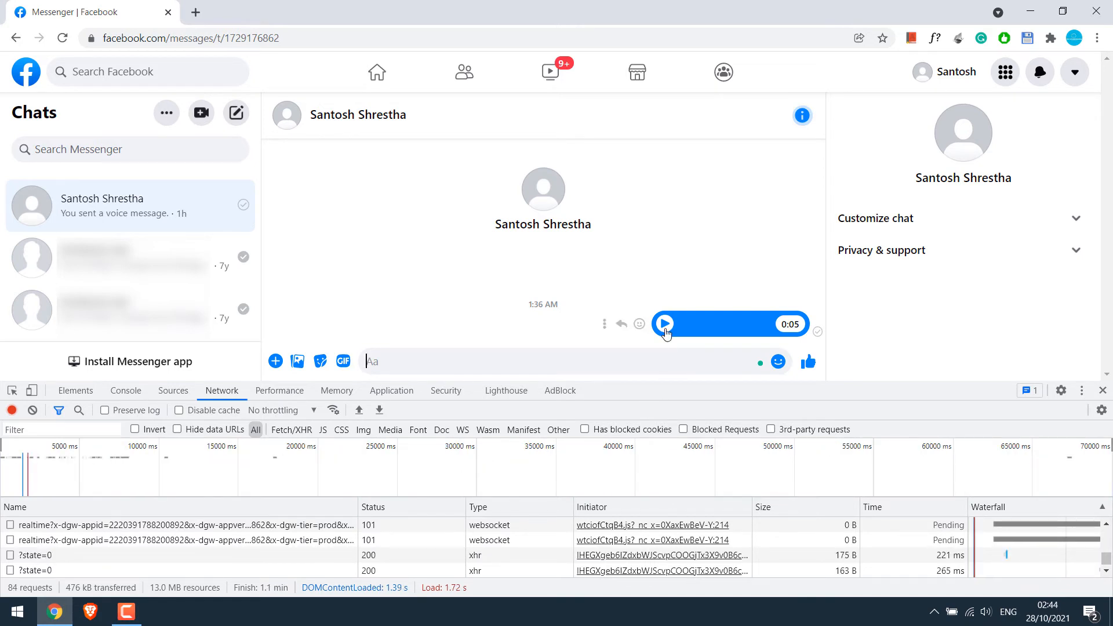
{"action": "left_click", "coordinate": [664, 324]}
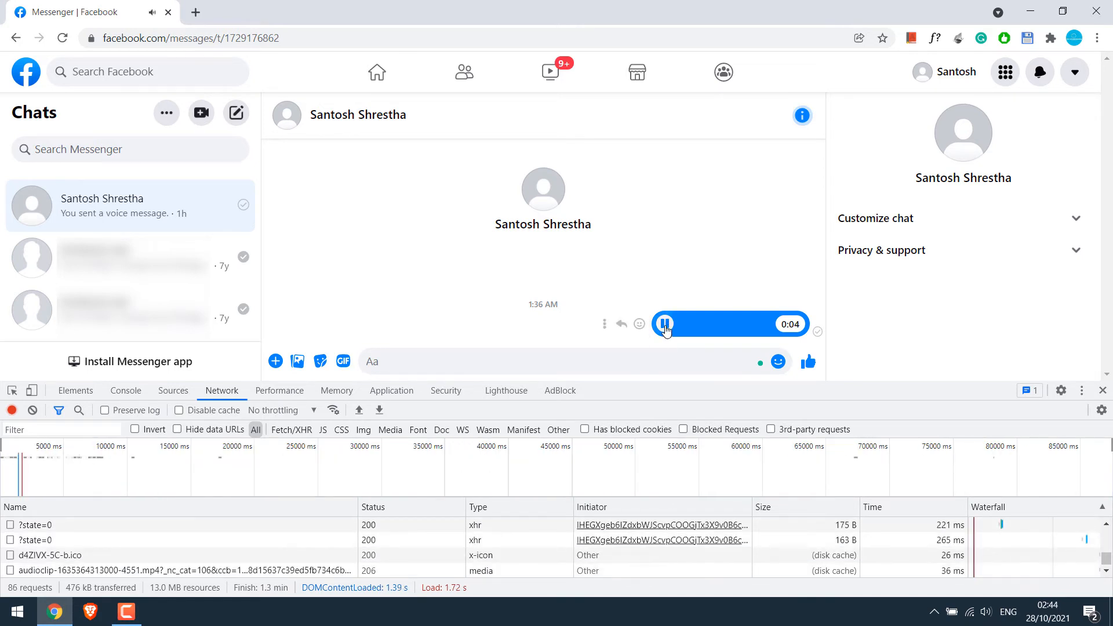
{"action": "left_click", "coordinate": [665, 323]}
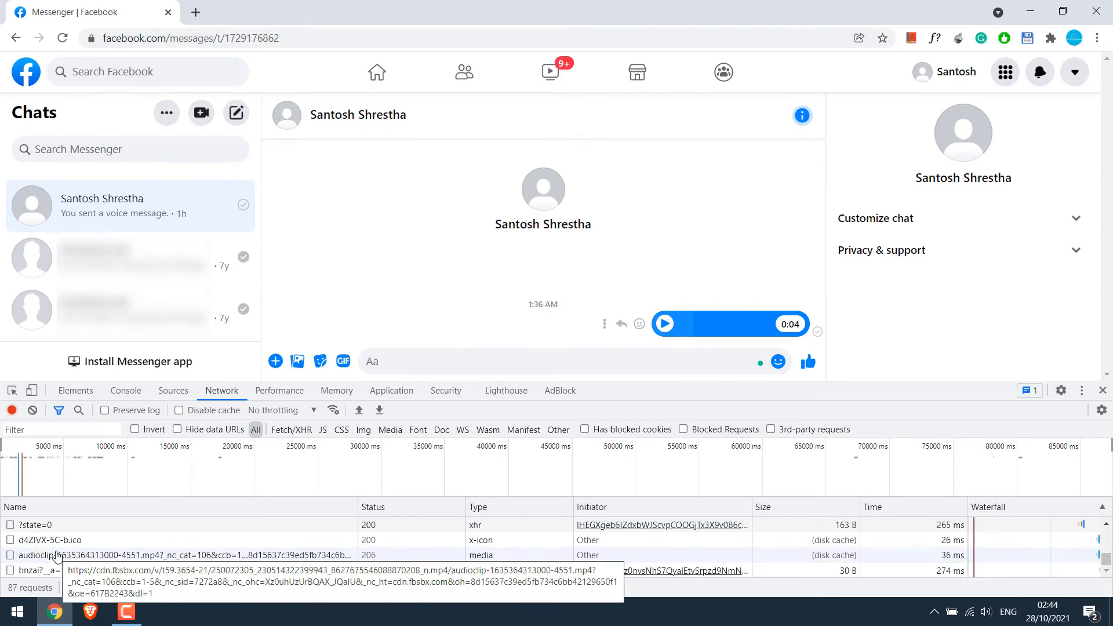
{"action": "mouse_move", "coordinate": [82, 559]}
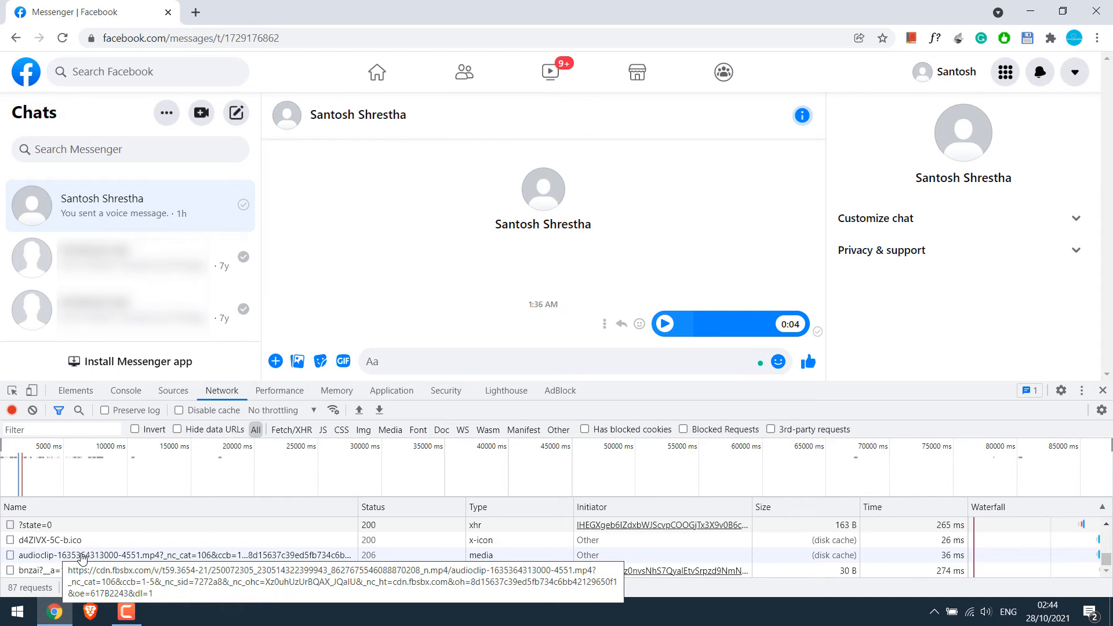
{"action": "left_click", "coordinate": [82, 554]}
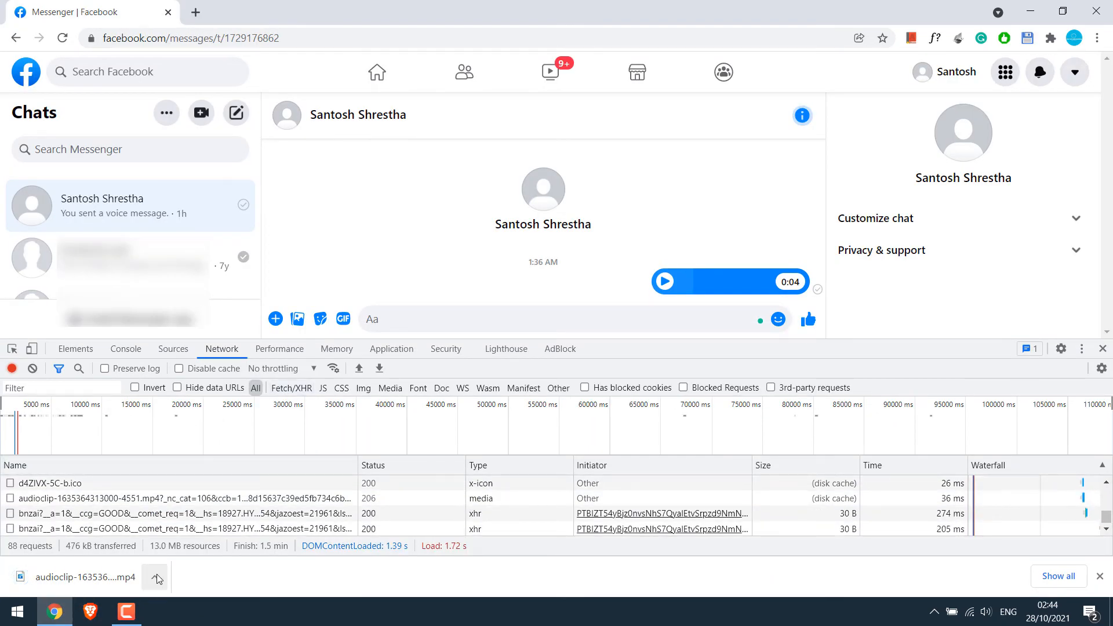
{"action": "left_click", "coordinate": [156, 577]}
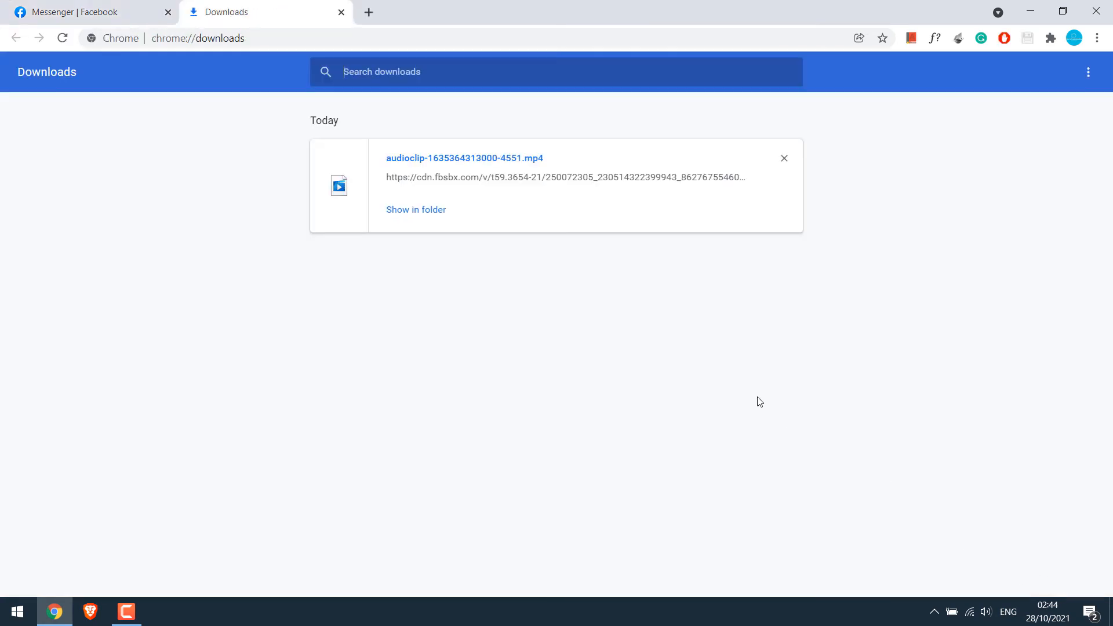
{"action": "left_click", "coordinate": [416, 210]}
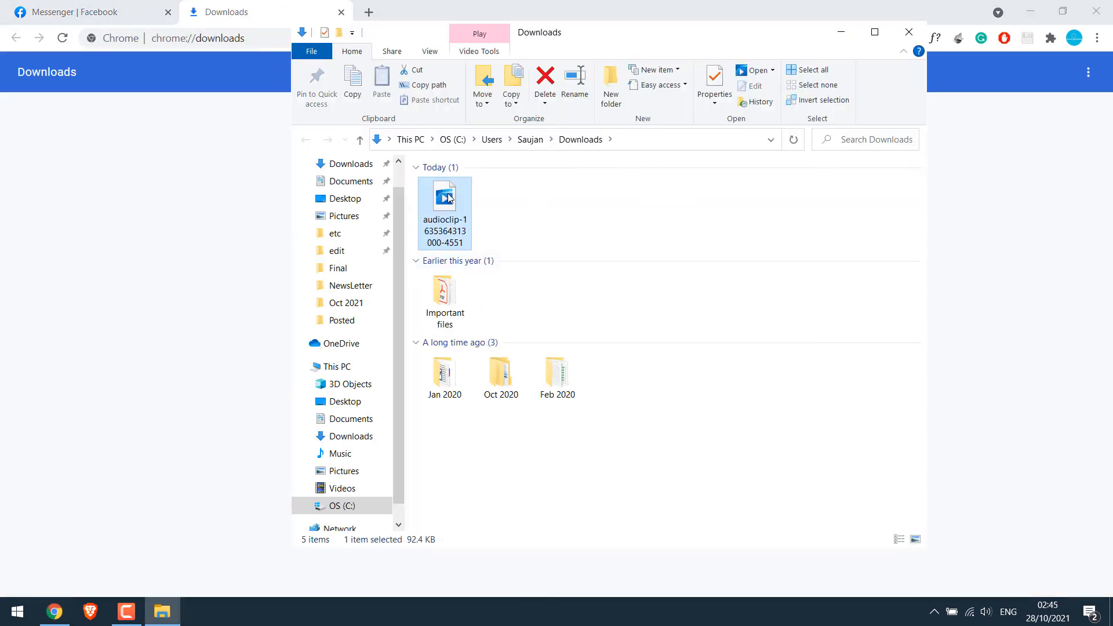
- Open the downloaded audioclip file, then close the Downloads File Explorer window
{"action": "double_click", "coordinate": [444, 197]}
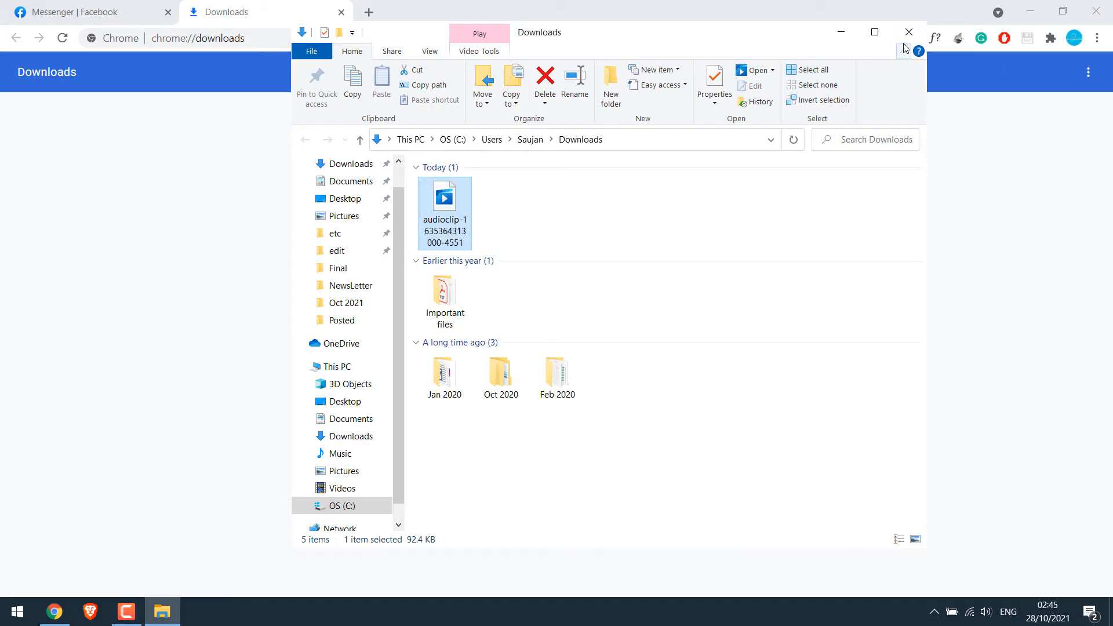
{"action": "left_click", "coordinate": [85, 12]}
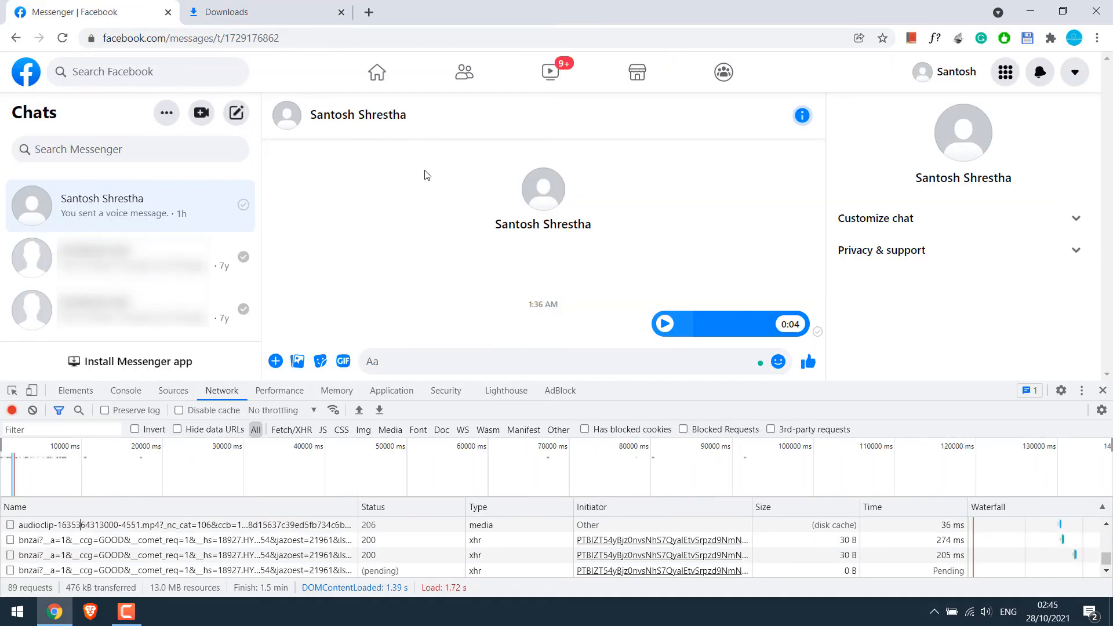